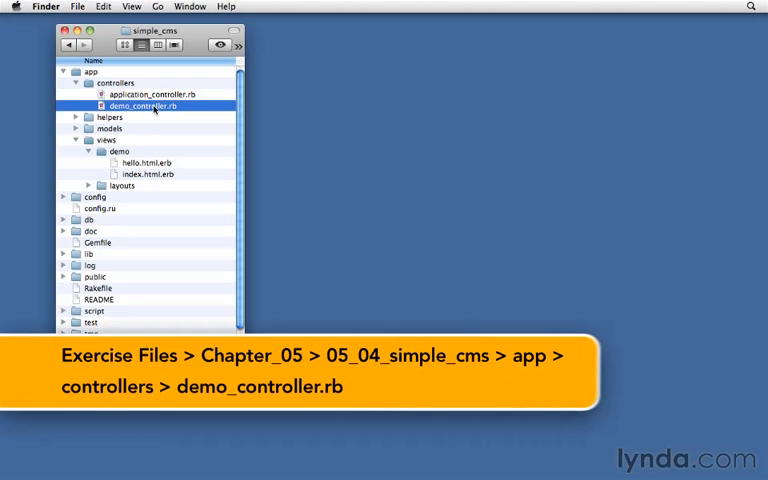
Open demo_controller.rb from the app's controllers folder in TextMate.
double_click(141, 105)
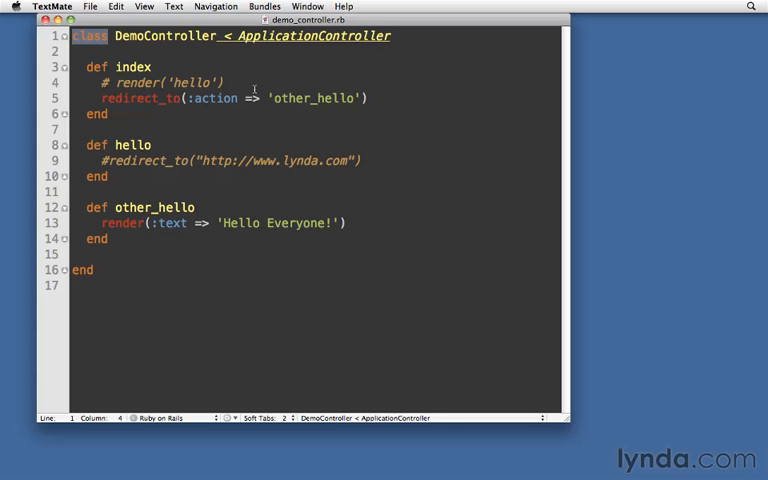
click(151, 145)
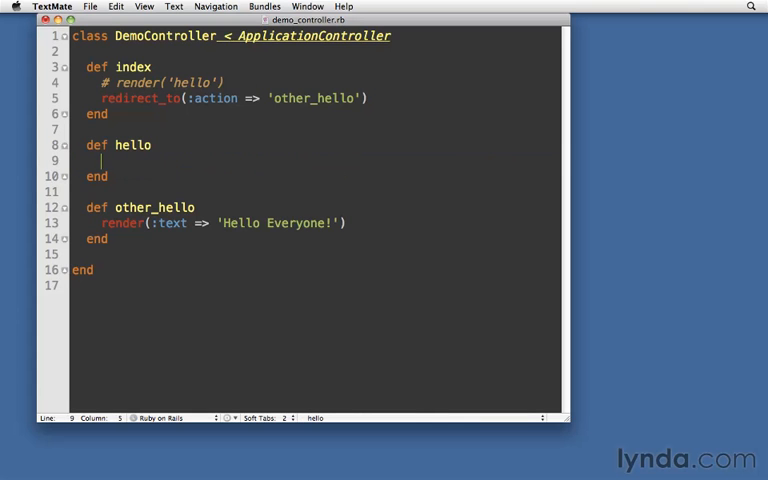
text(@ar)
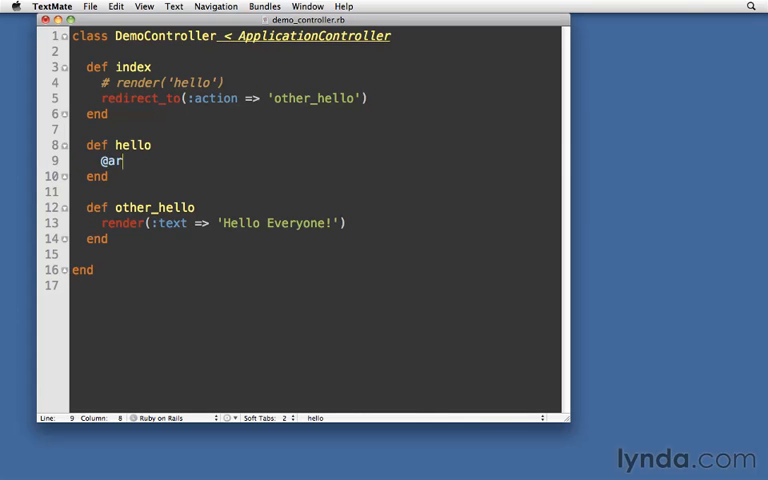
text(ray = [])
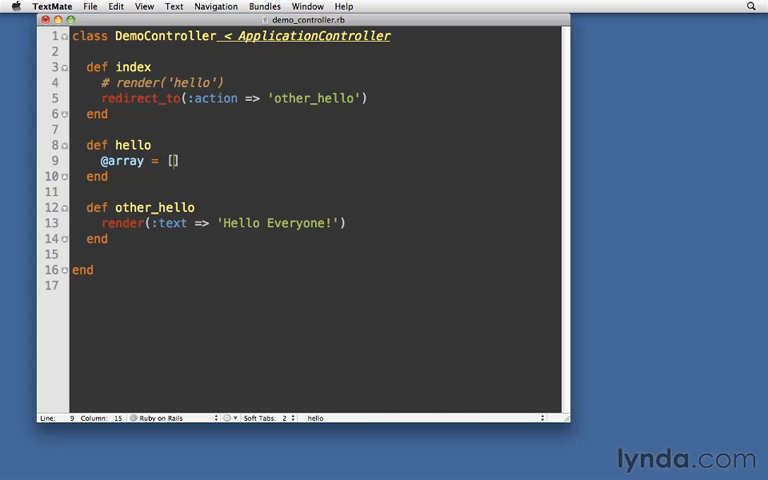
text(1,2,3,4)
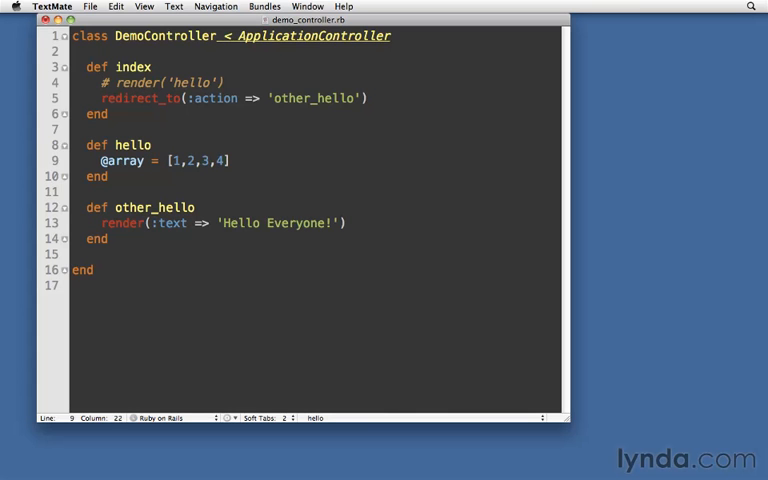
text(,5)
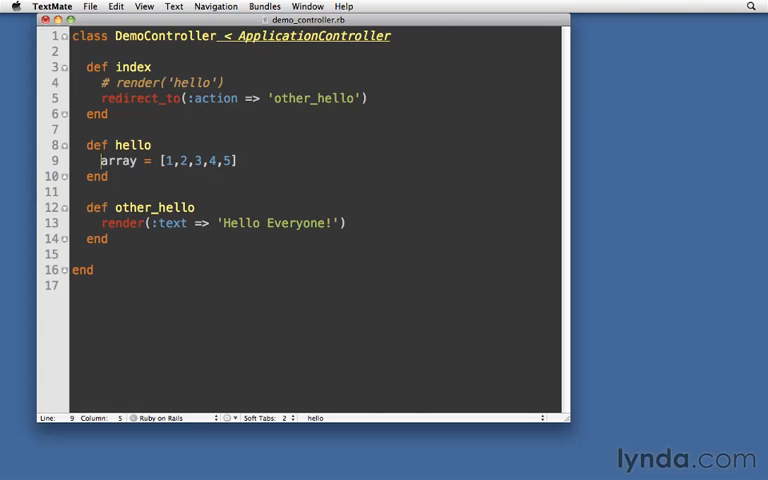
text(@)
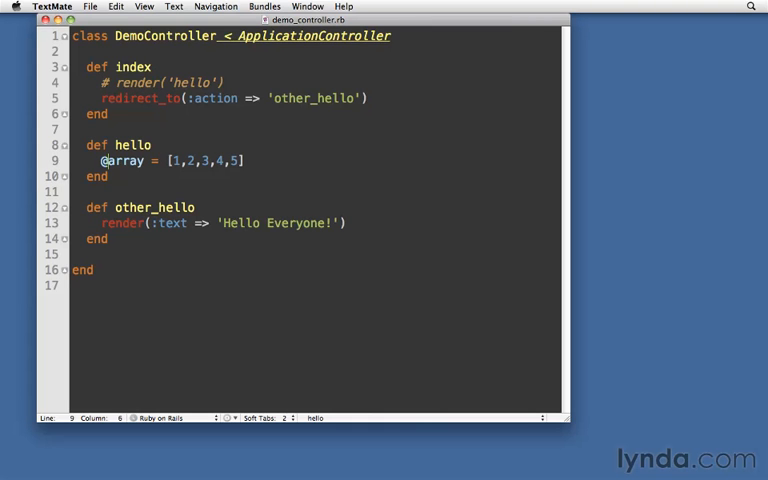
mouse_move(163, 183)
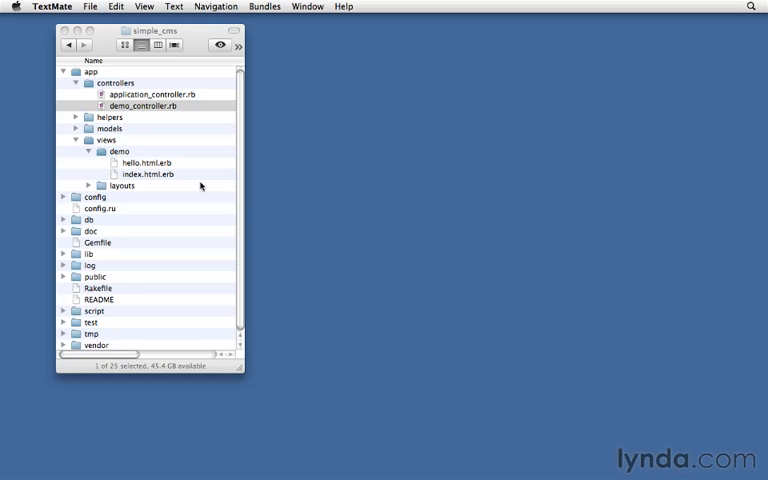
Open the hello.html.erb view from Finder for editing.
double_click(142, 162)
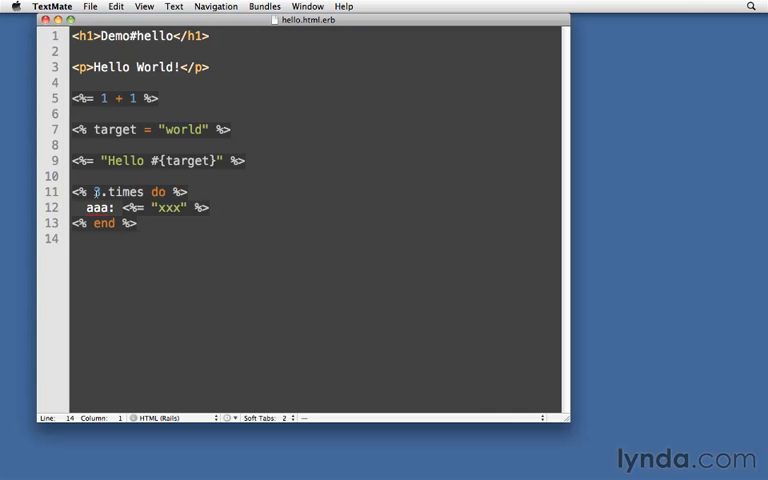
double_click(110, 191)
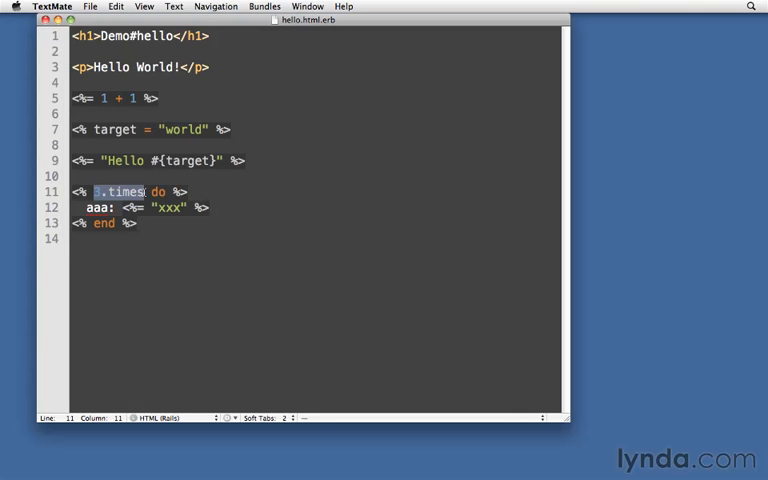
text(@array)
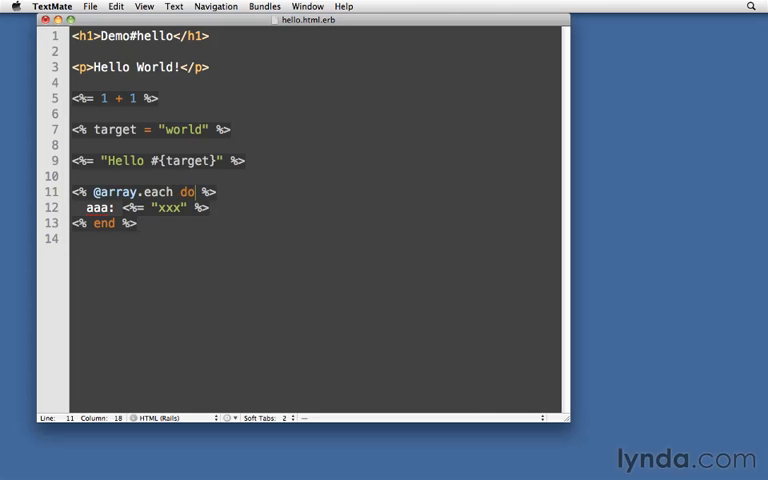
text(|n|)
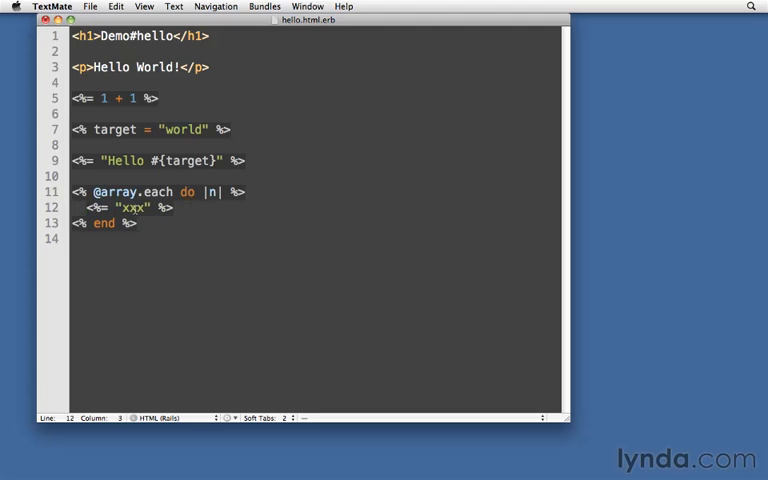
text(n %><br>)
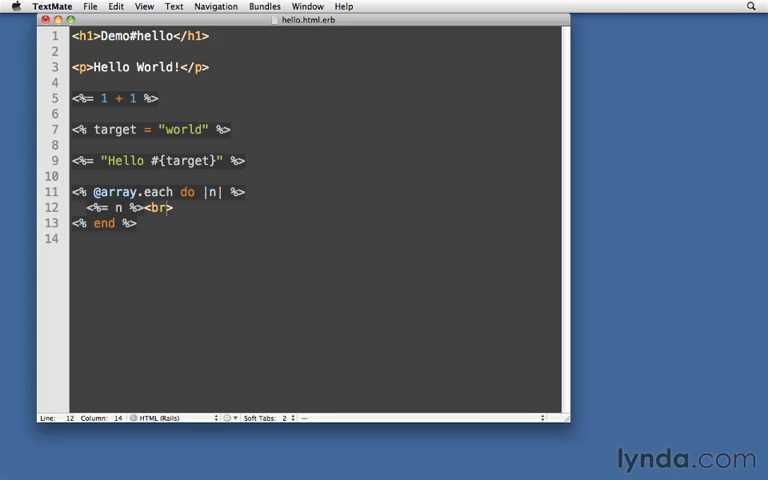